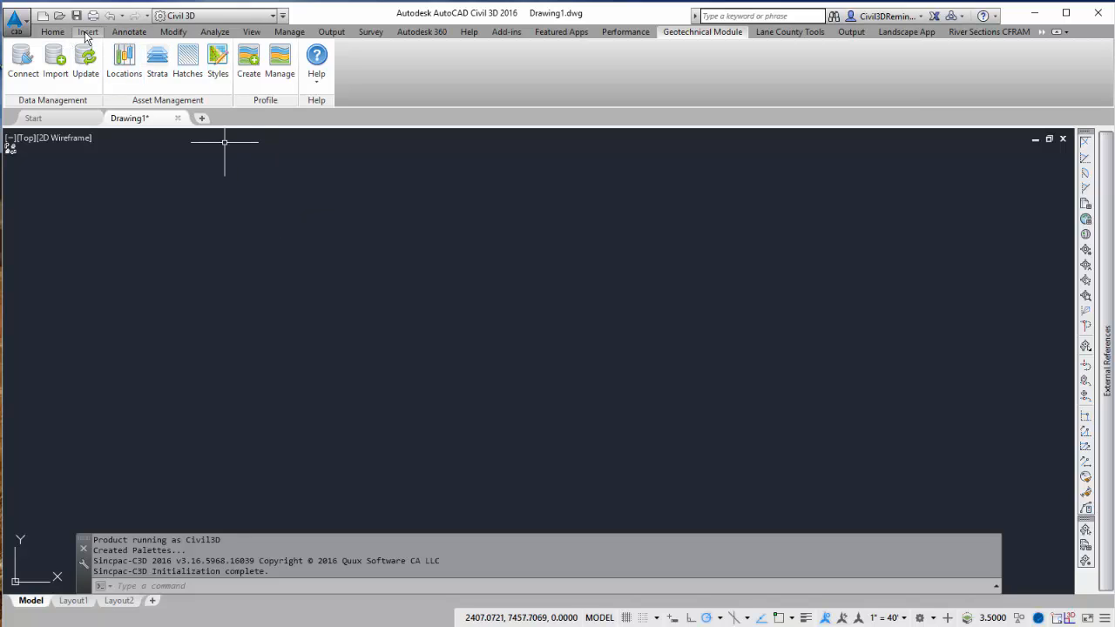
Attempt a style import on the blank drawing, getting the save-first warning.
left_click(52, 32)
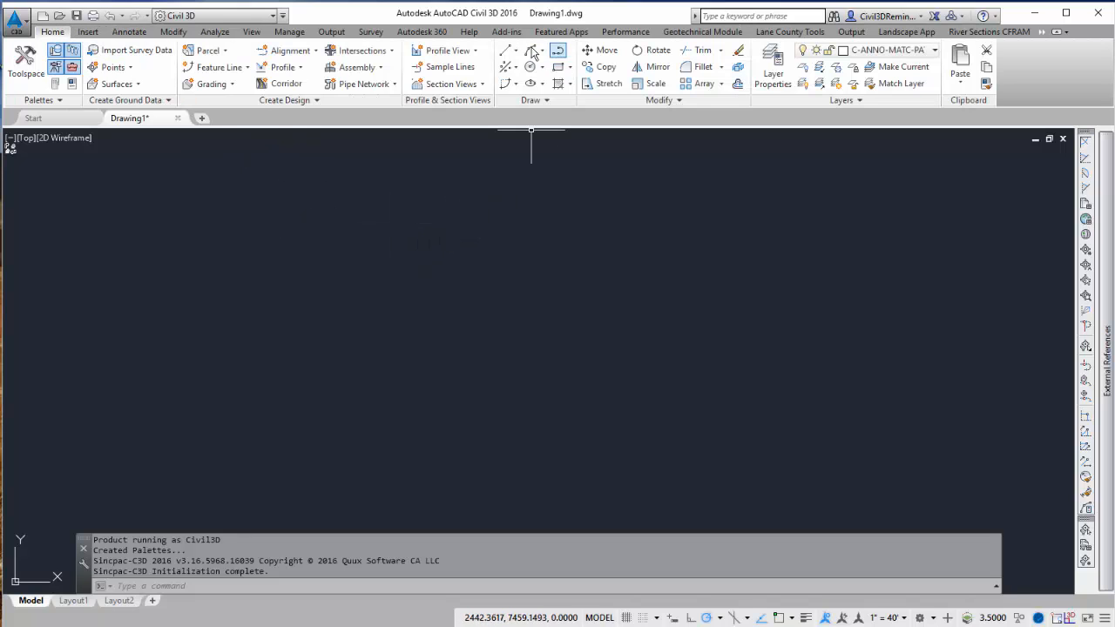
left_click(289, 31)
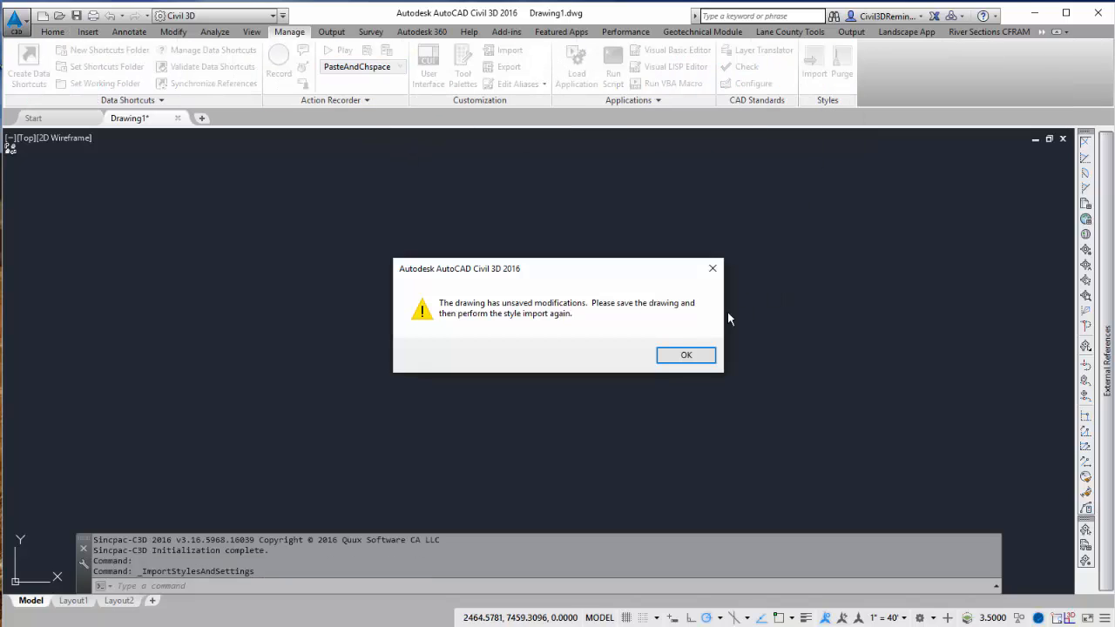
Acknowledge the warning and save the drawing as 'Stupid Requirement To Save!' so the import resumes.
left_click(687, 355)
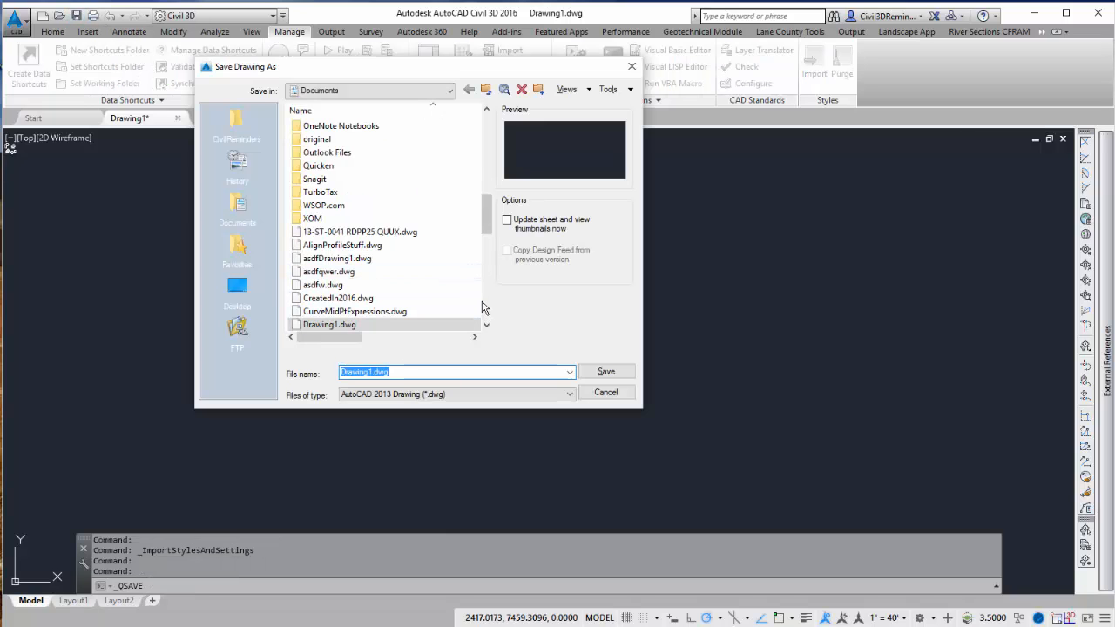
type("Stupid Requirement To Save!")
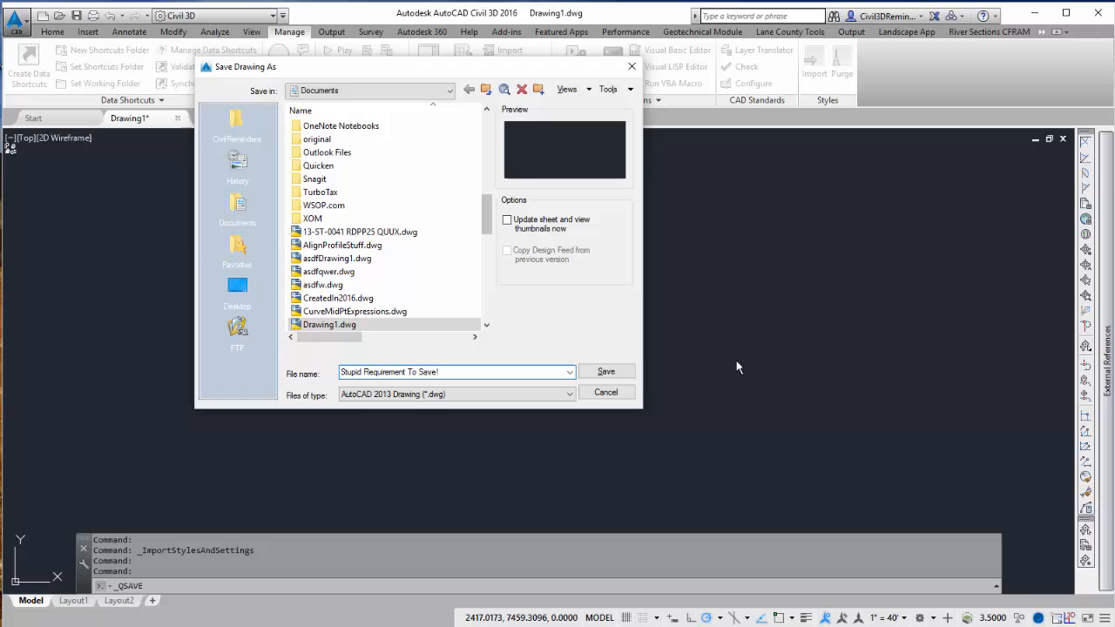
left_click(606, 371)
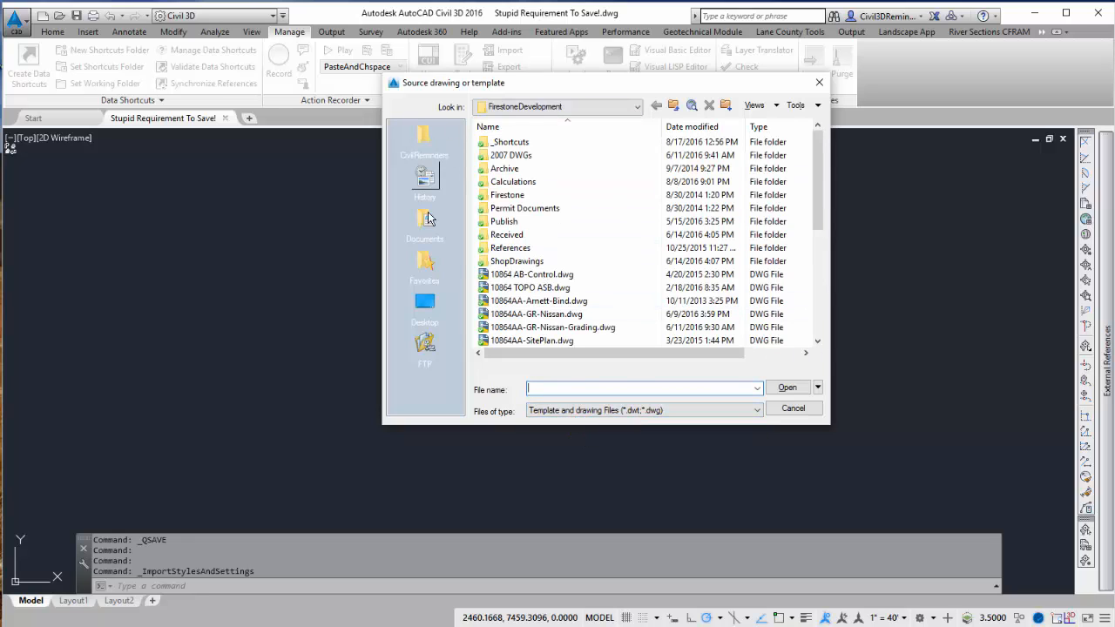
Load TEST LAYERDRAWINGS.dwg from Documents as the style source drawing.
left_click(426, 223)
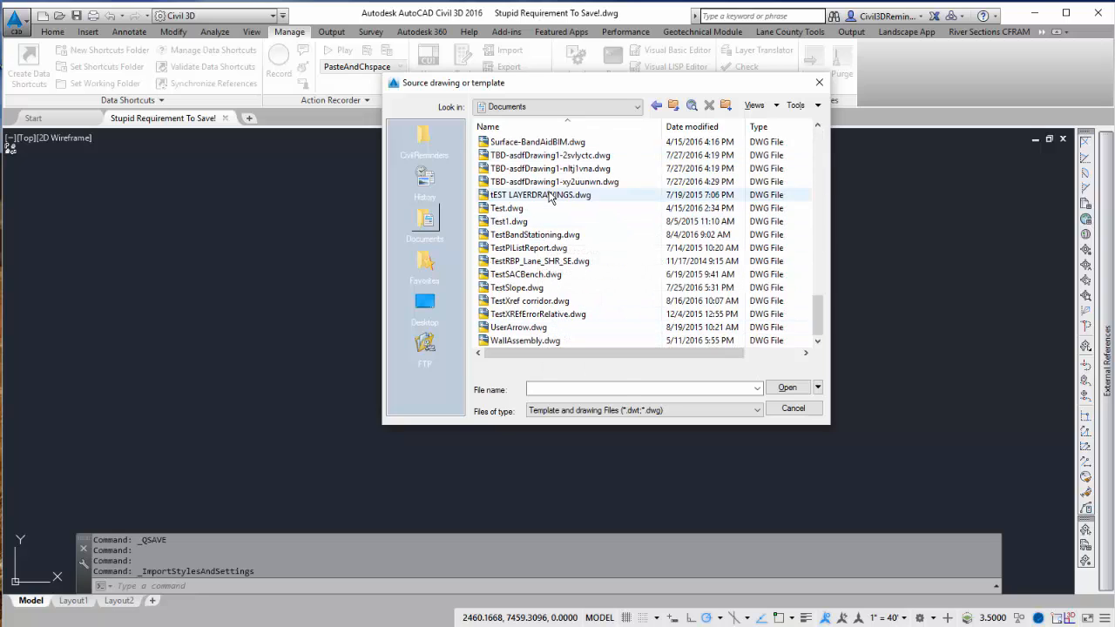
left_click(540, 195)
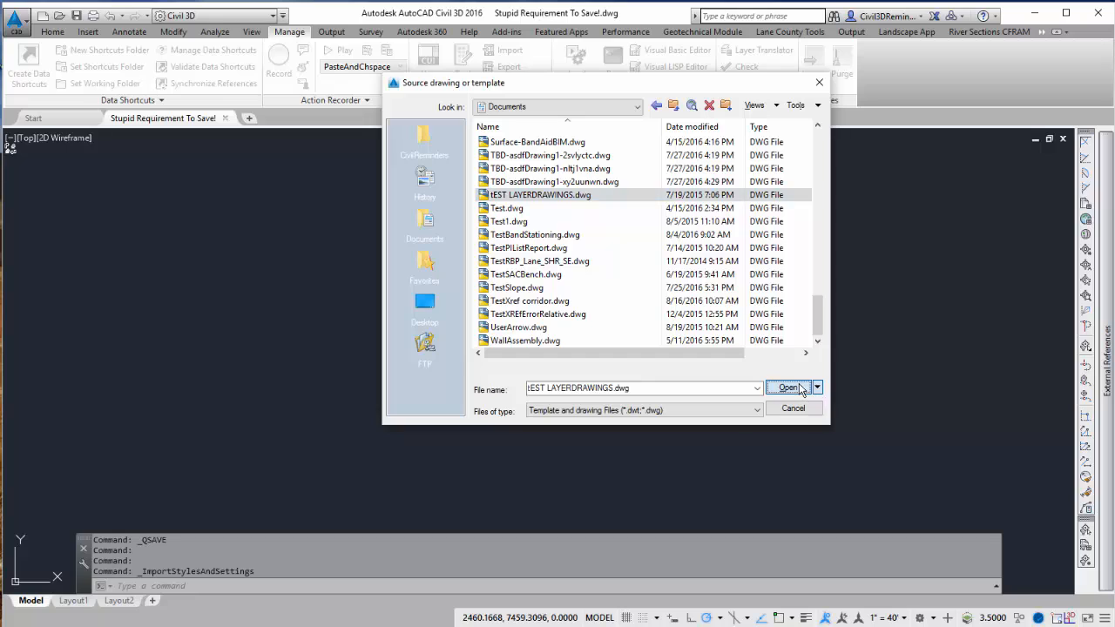
left_click(788, 387)
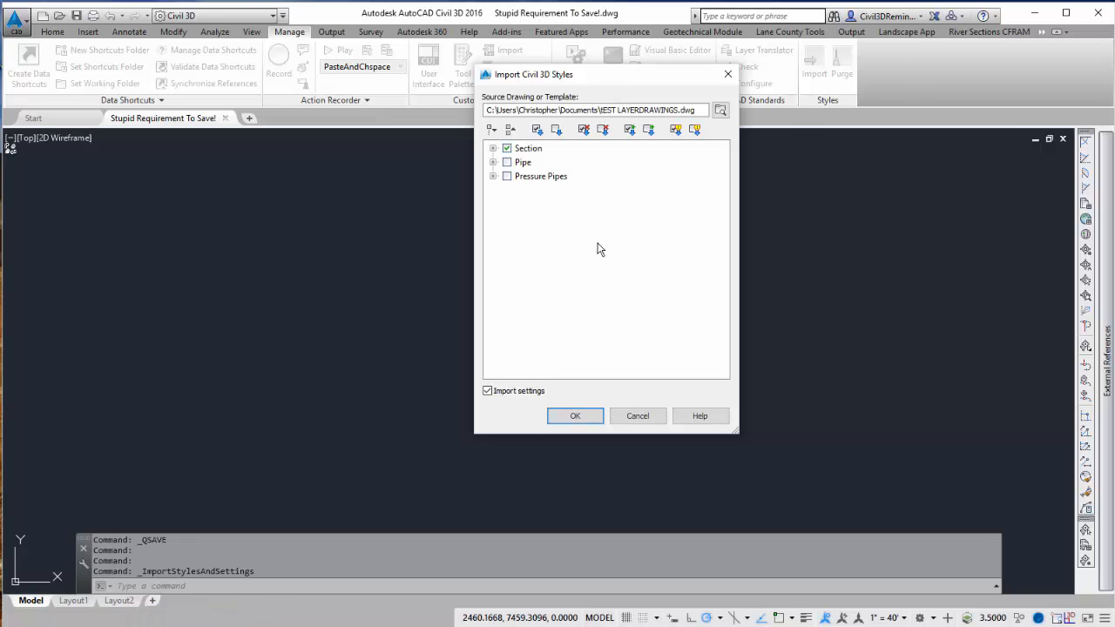
Expand the Section category and all style categories to review the import list.
left_click(491, 146)
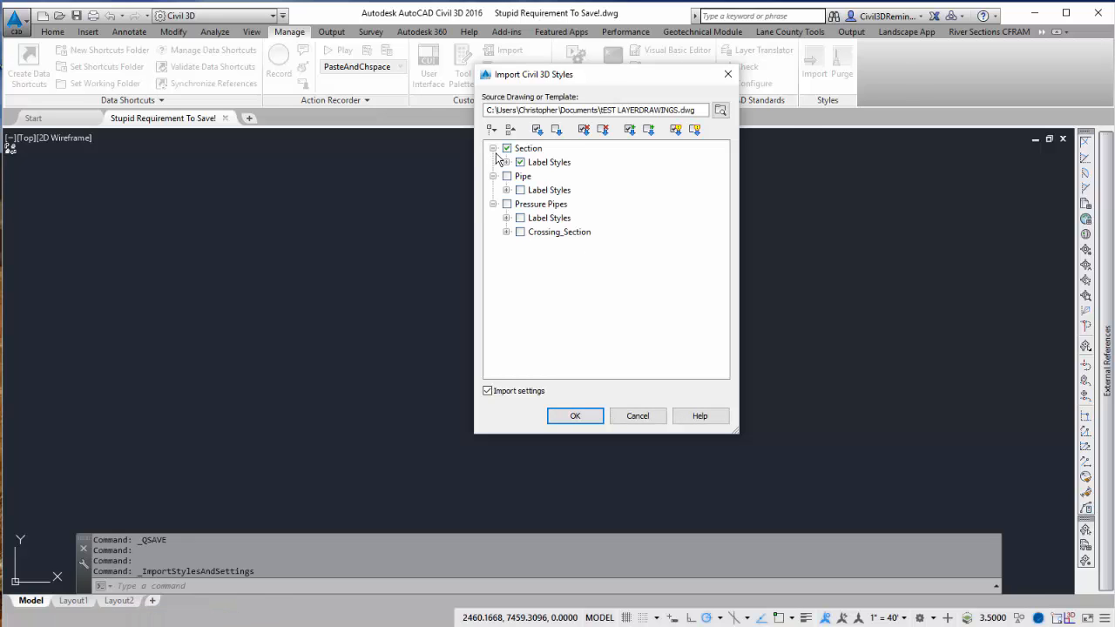
left_click(509, 162)
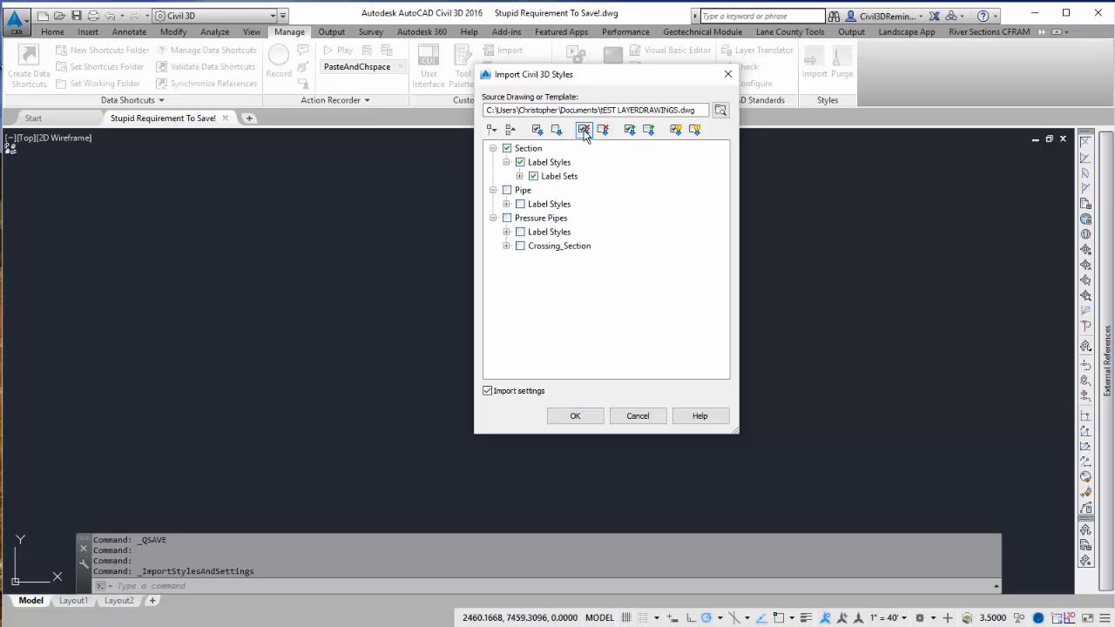
left_click(523, 190)
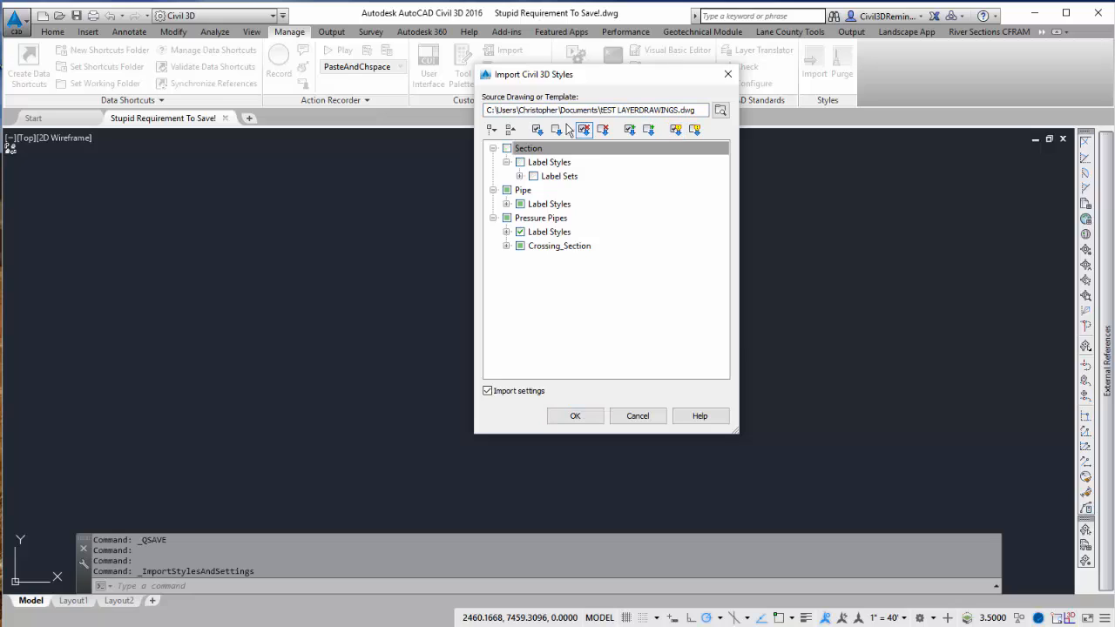
left_click(492, 129)
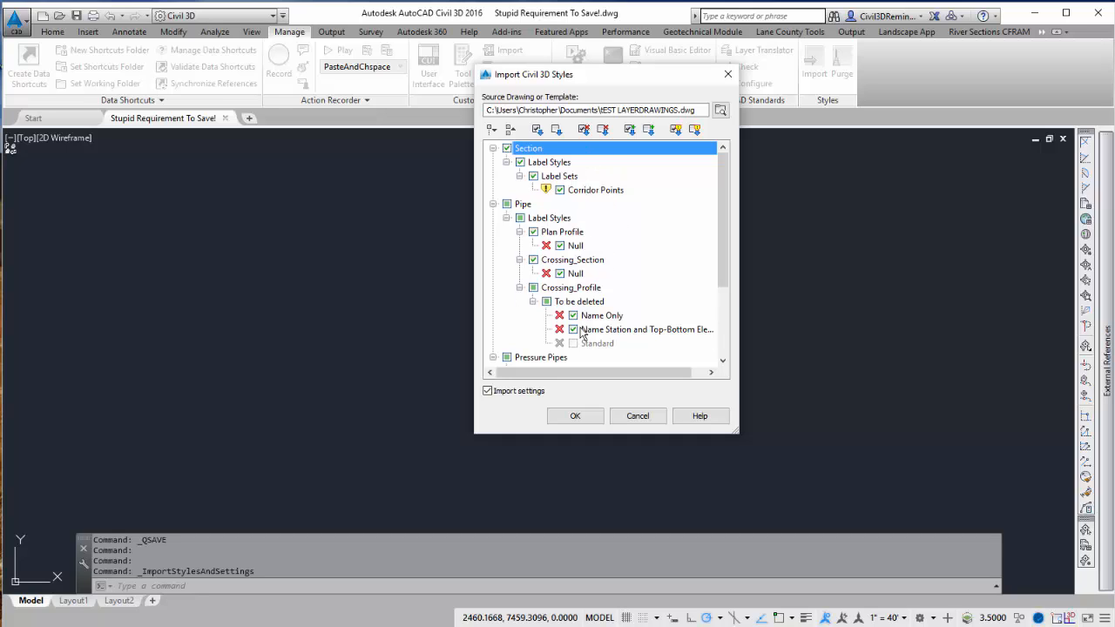
Exclude Pipe and Pressure Pipes styles and import only the Section label set styles.
left_click(603, 129)
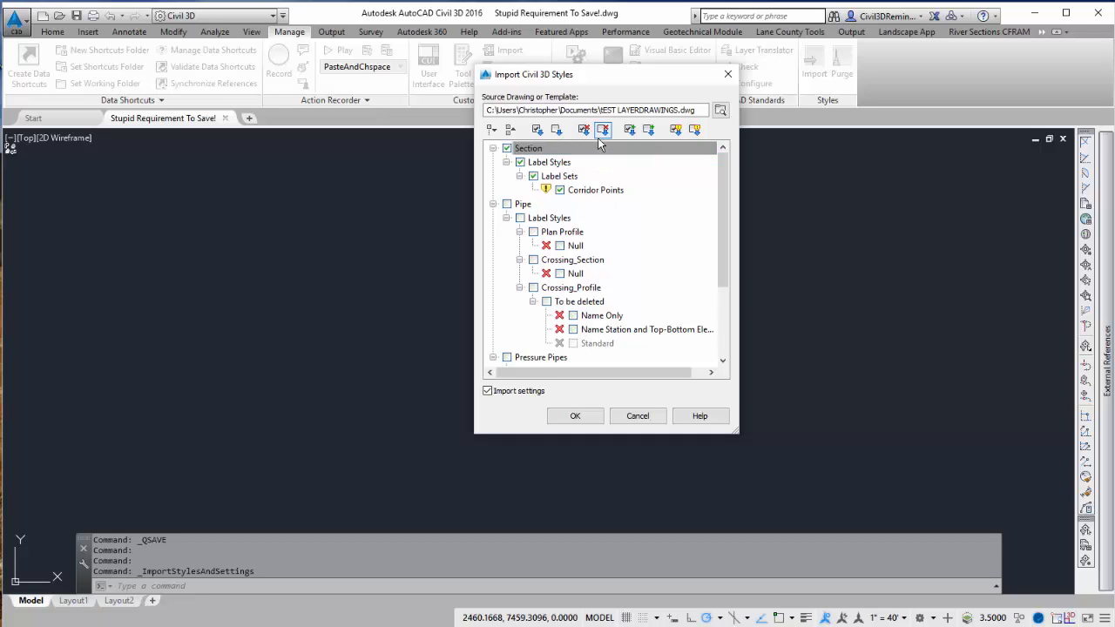
left_click(528, 146)
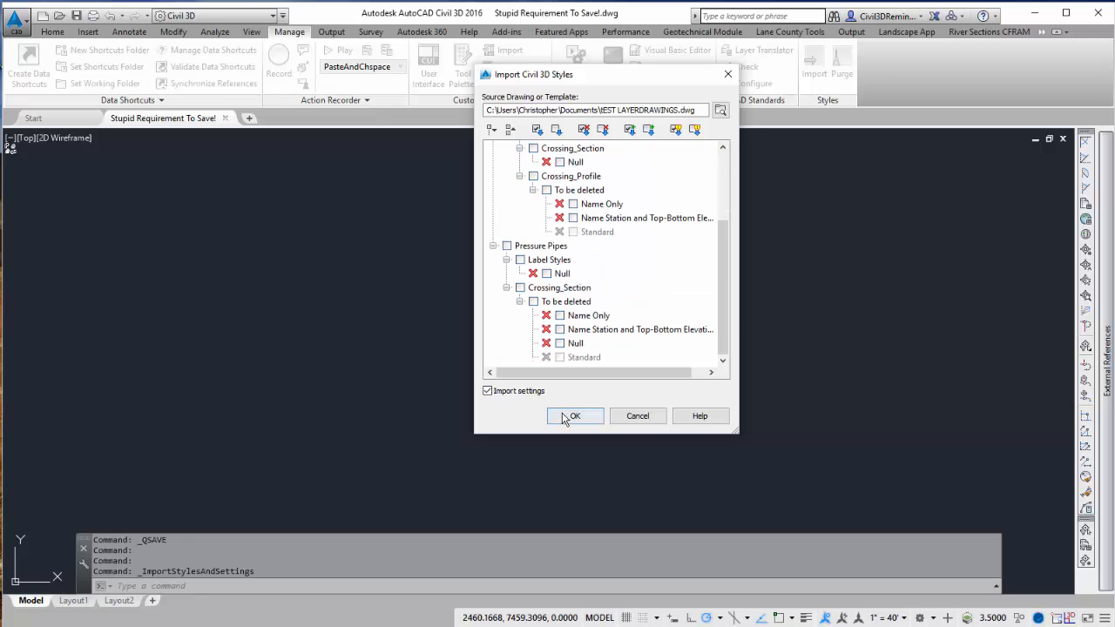
left_click(576, 414)
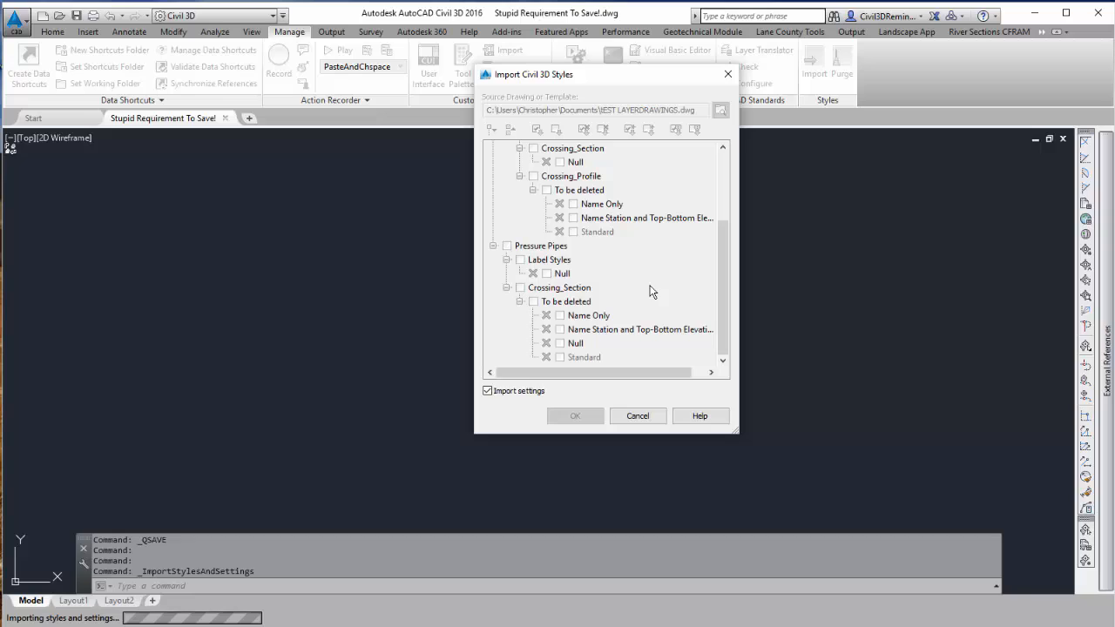
Complete the import of 1 style and 1400 settings and dismiss the summary.
left_click(575, 415)
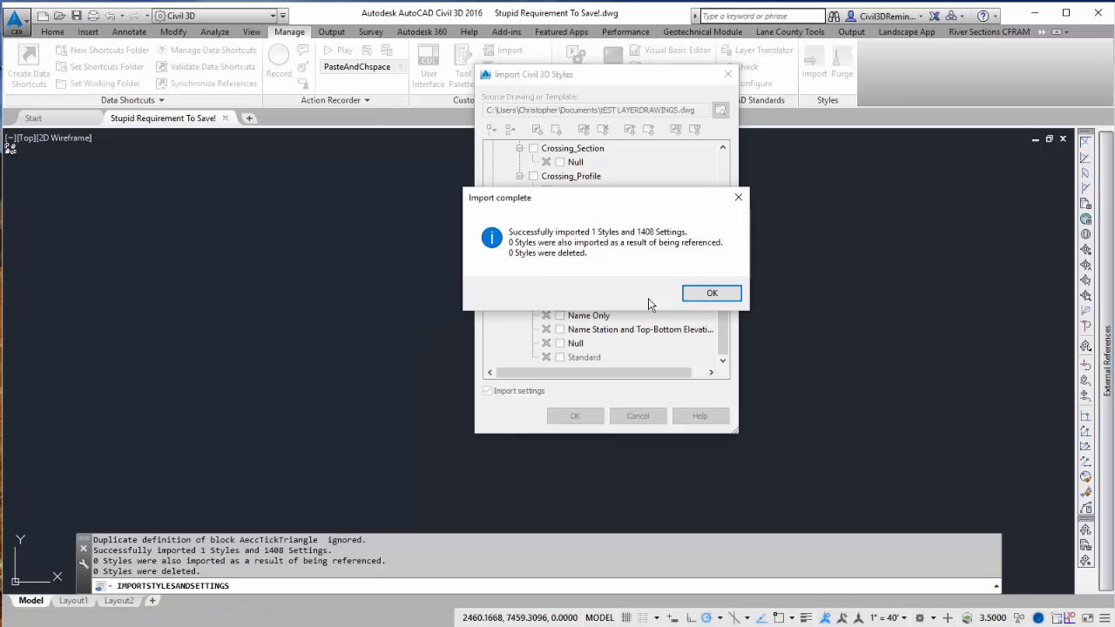
left_click(711, 293)
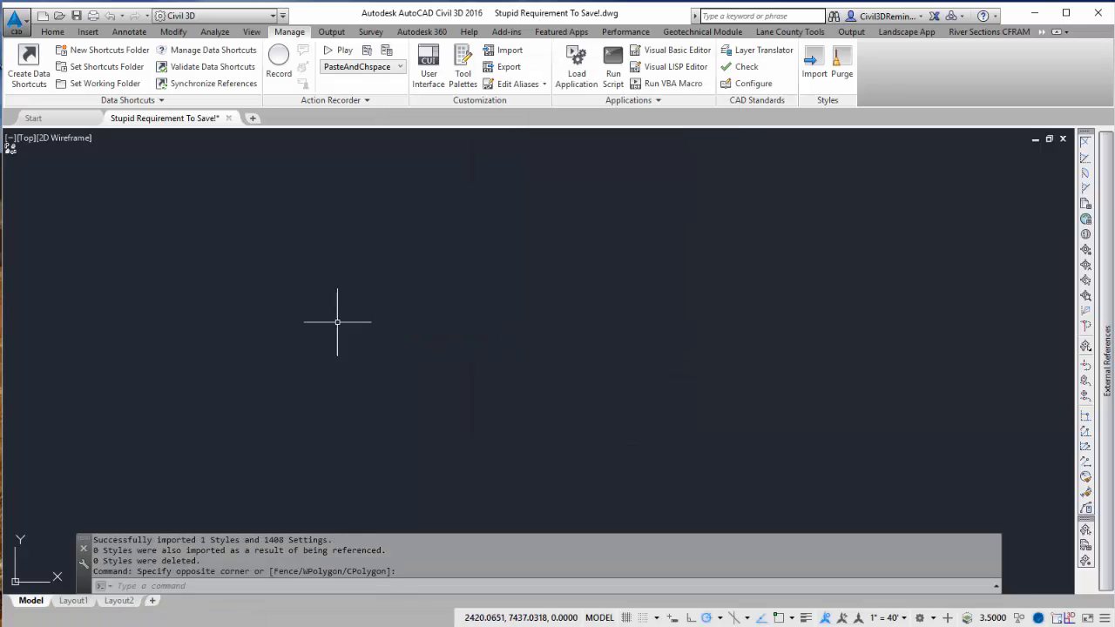
Start INSERT and browse Documents to choose Test.dwg as the block.
type("in")
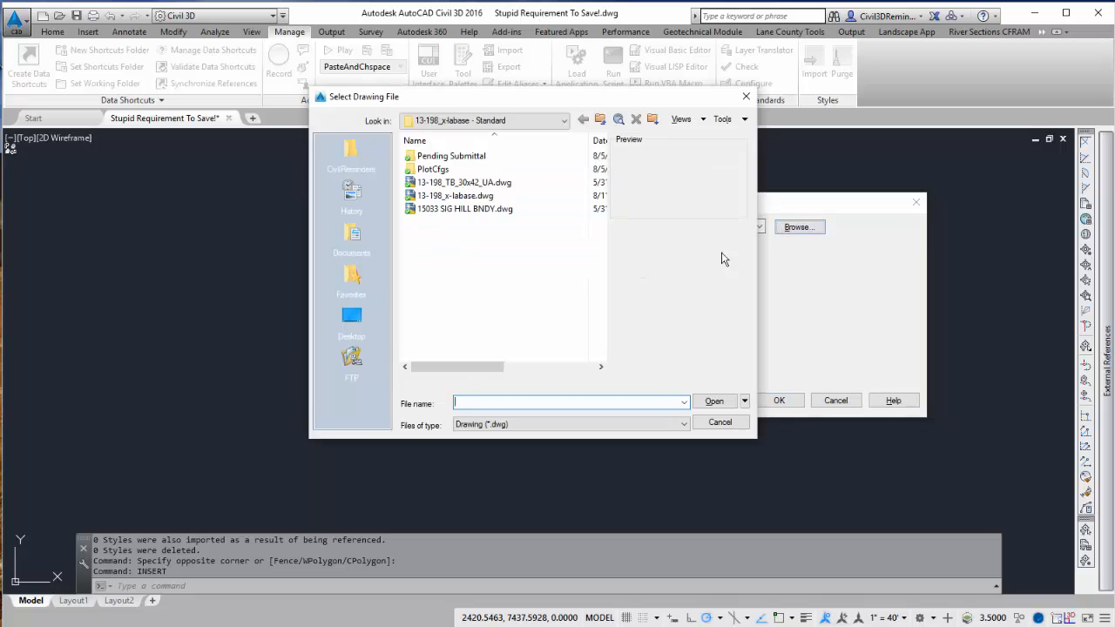
mouse_move(352, 235)
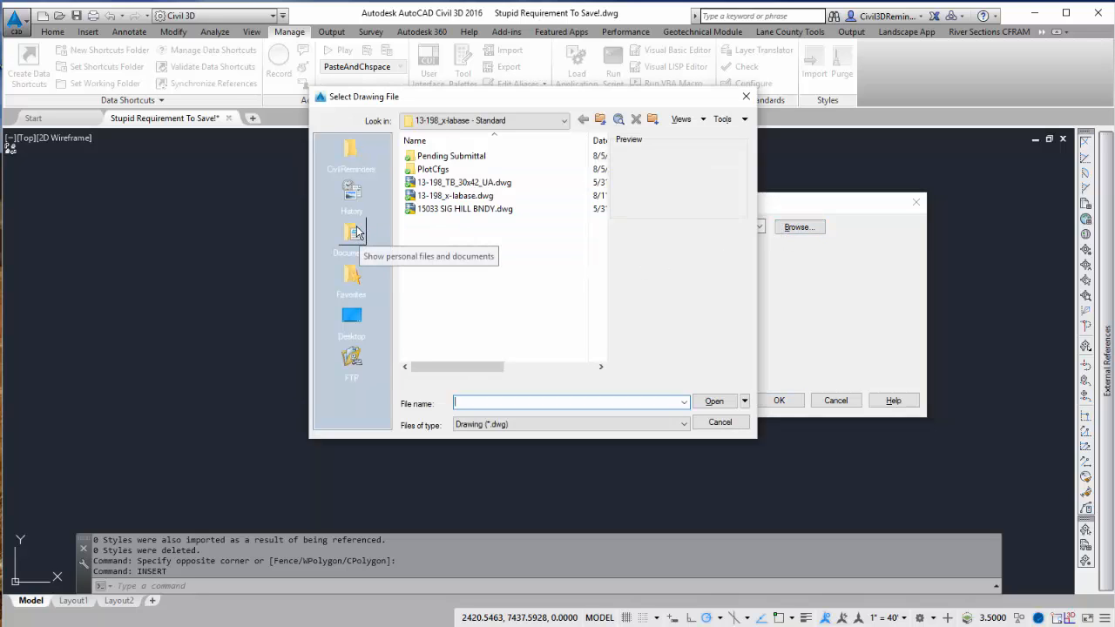
left_click(352, 235)
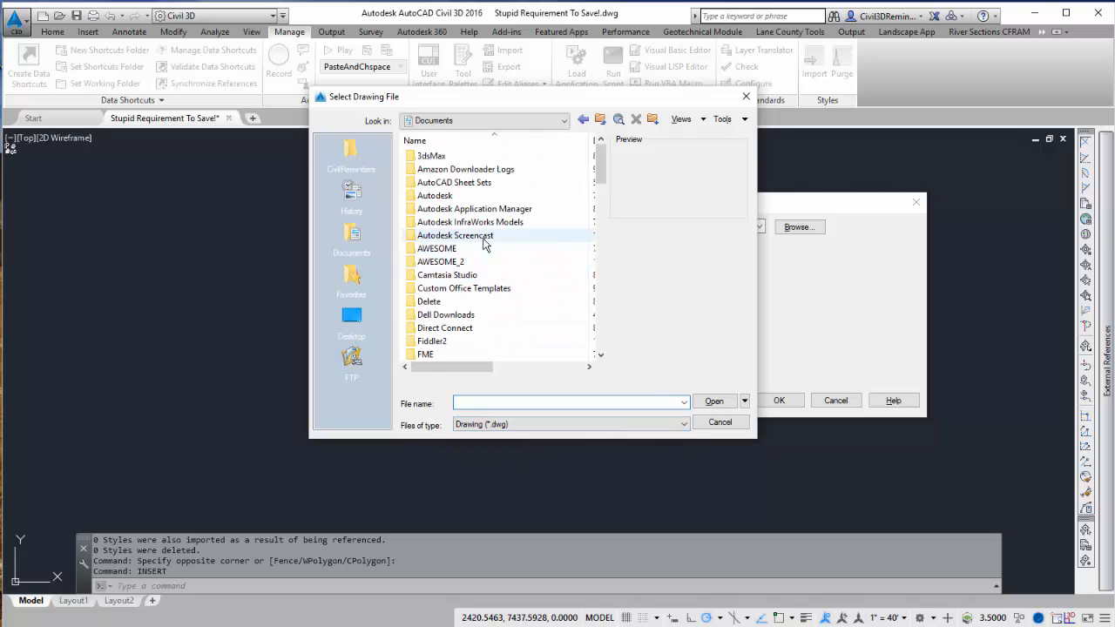
scroll("down", 3)
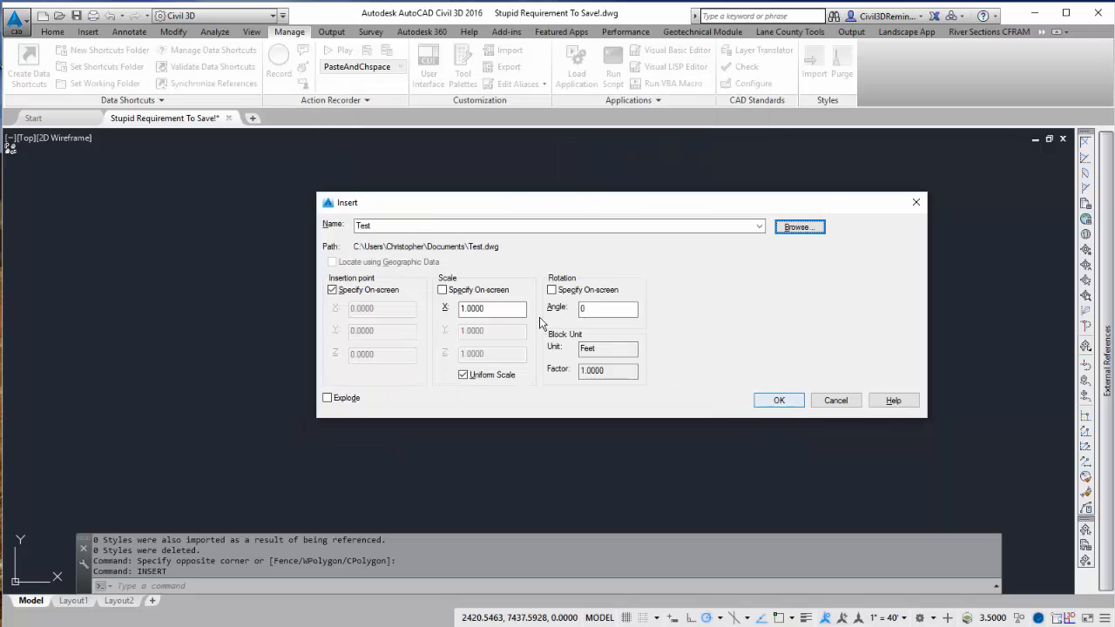
Insert the Test block at the origin rather than an on-screen point.
left_click(331, 289)
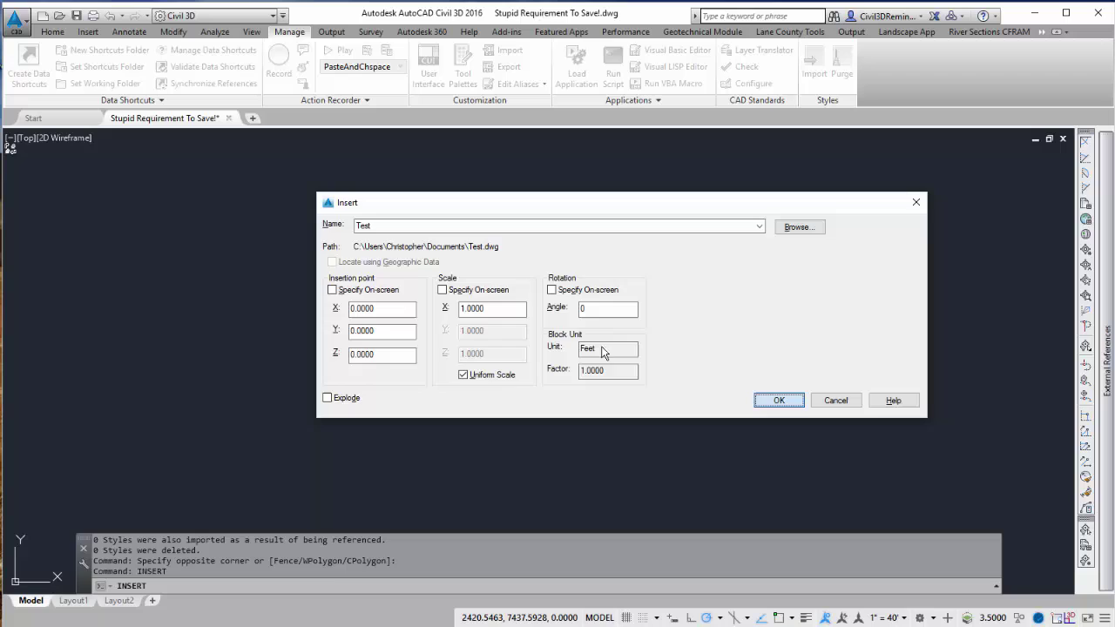
left_click(779, 399)
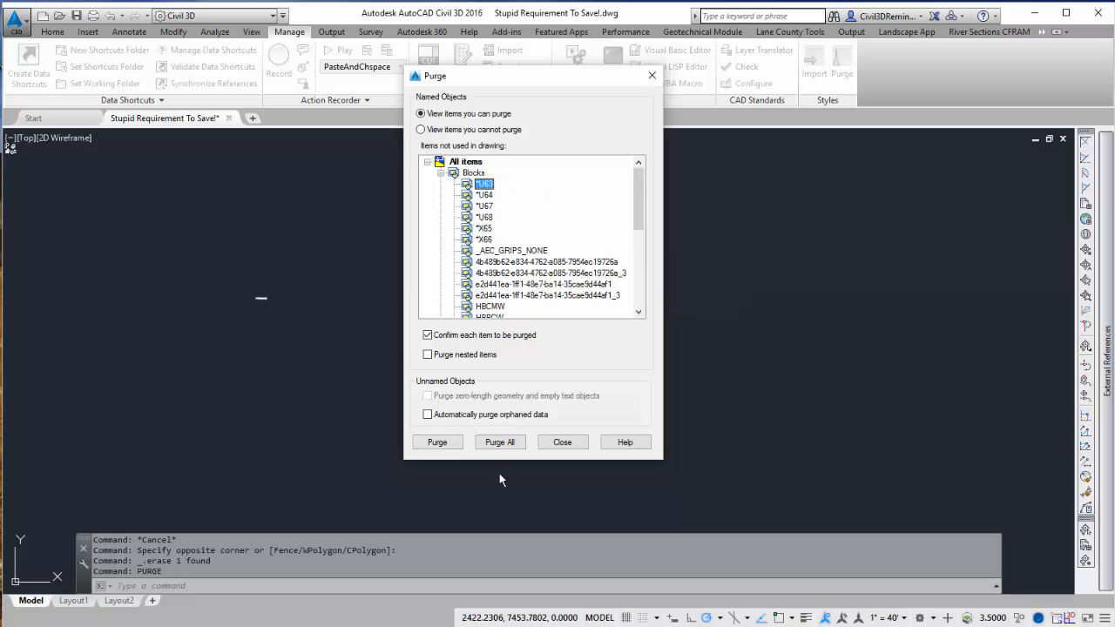
Purge all unused blocks and styles from the drawing and confirm.
left_click(498, 443)
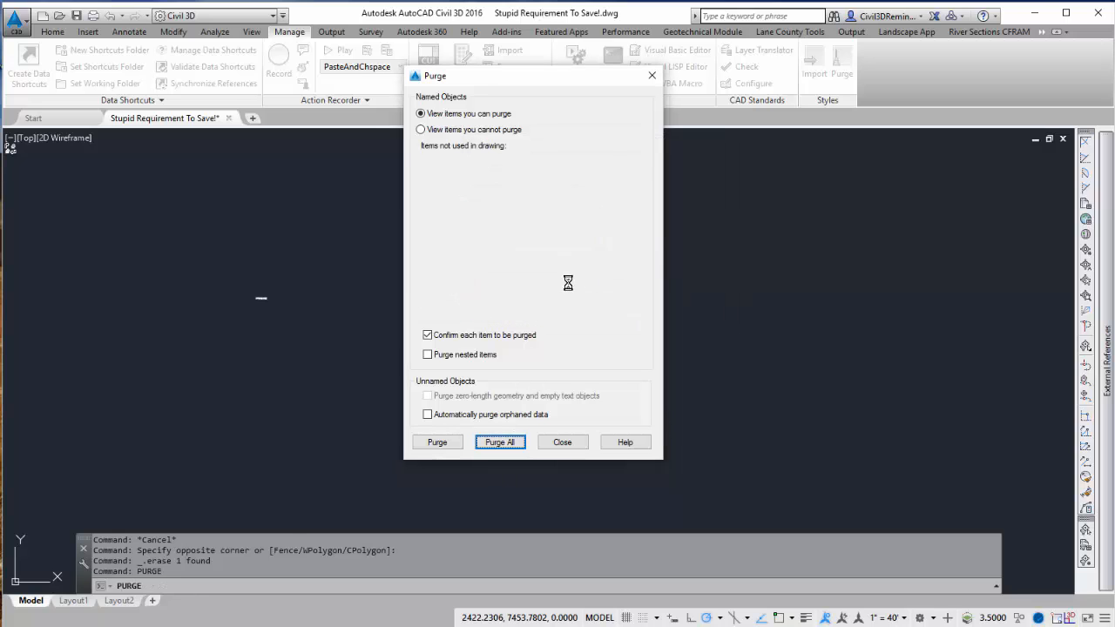
left_click(500, 443)
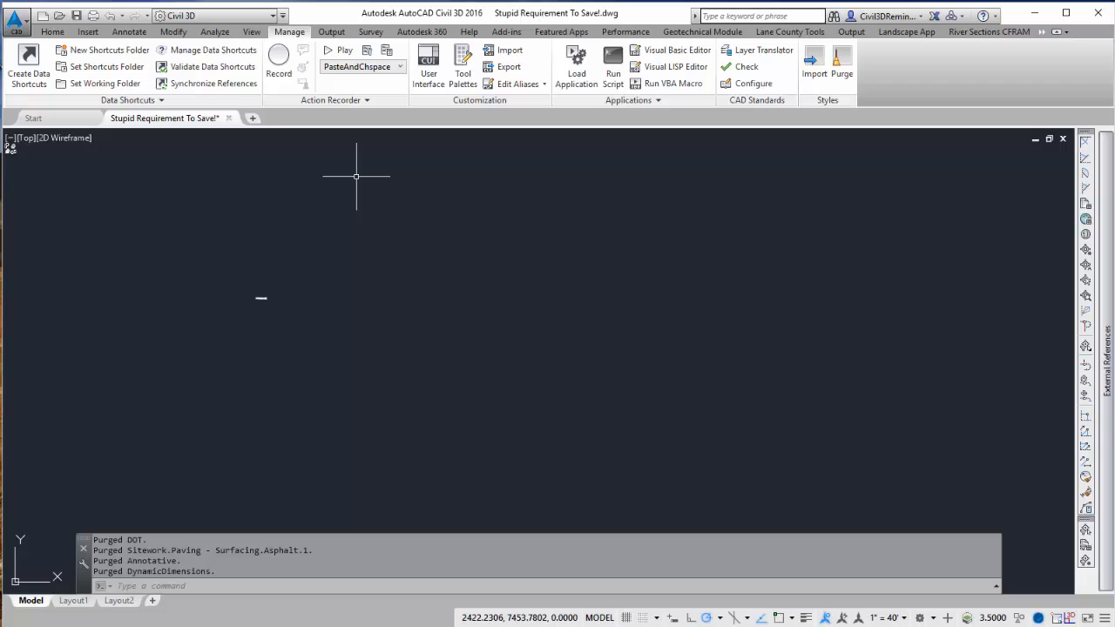